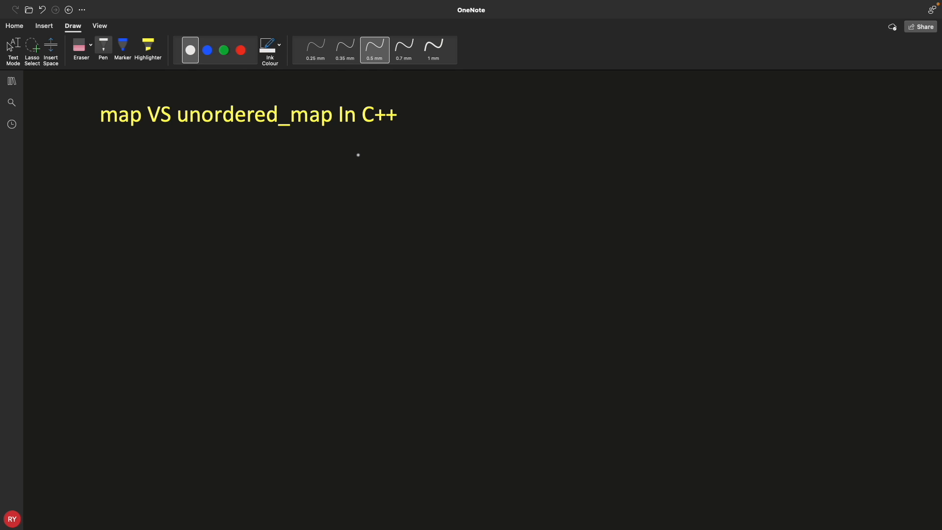
Underline 'map' in the title and switch to a thicker 0.7 mm ink for the table annotations
drag(92, 137, 157, 136)
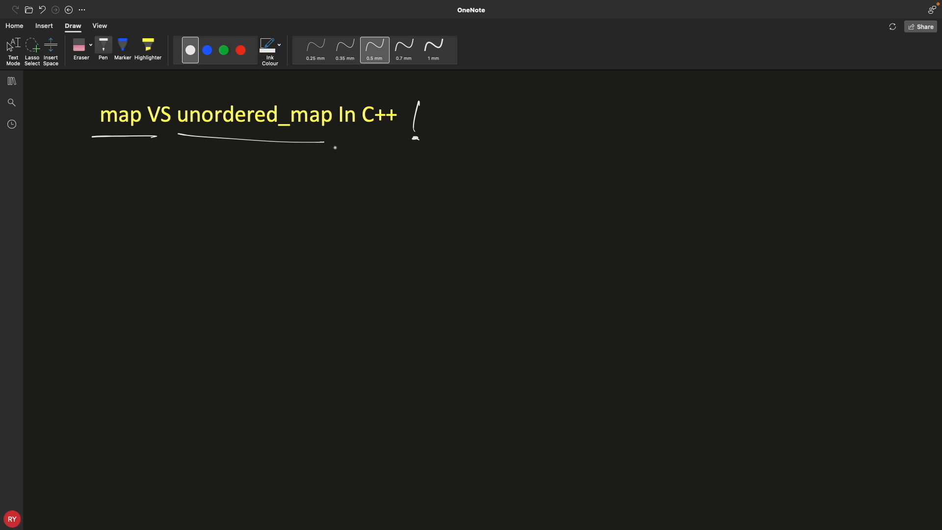
click(72, 26)
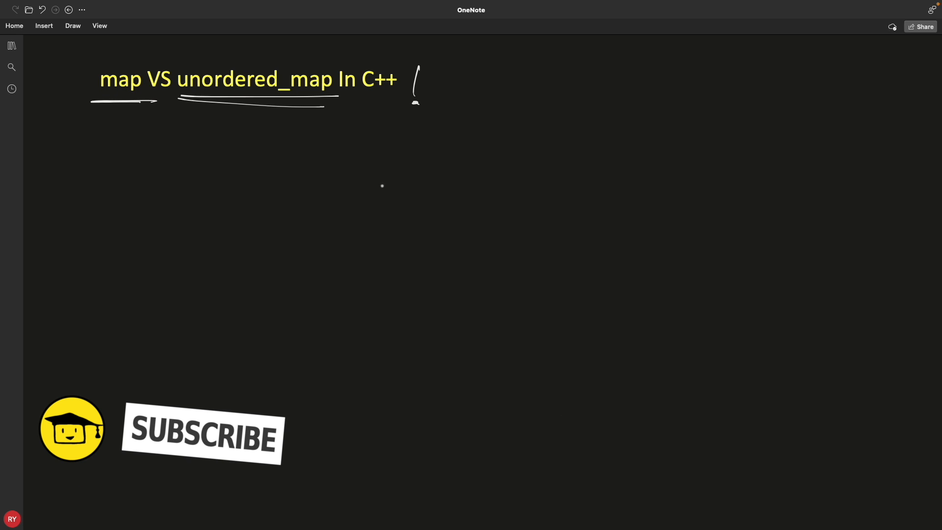
click(72, 26)
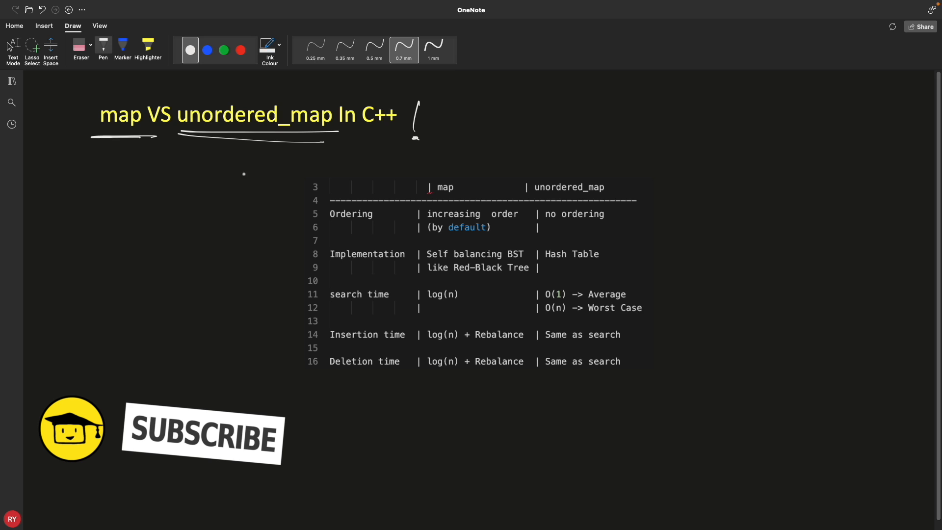
Draw arrows at the table header, above the map and unordered_map columns, and at the Ordering row
drag(227, 175, 283, 182)
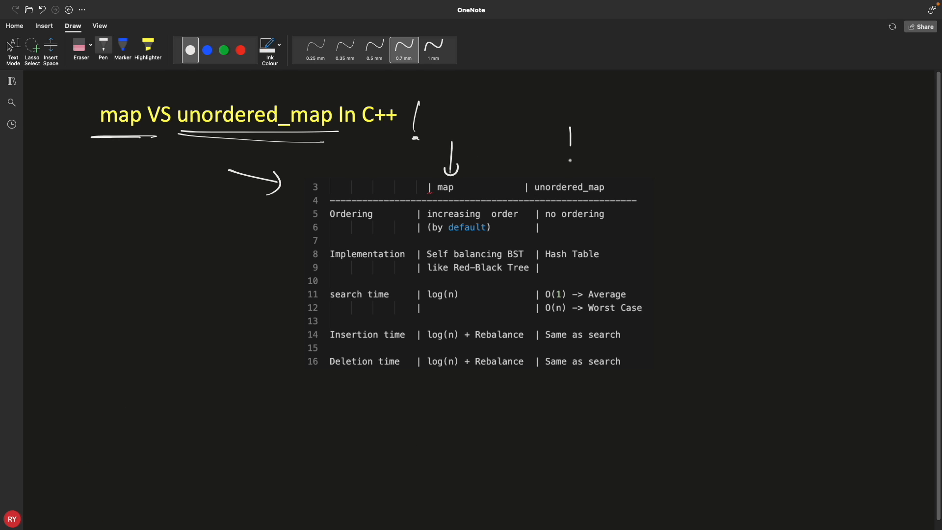
drag(569, 130, 572, 168)
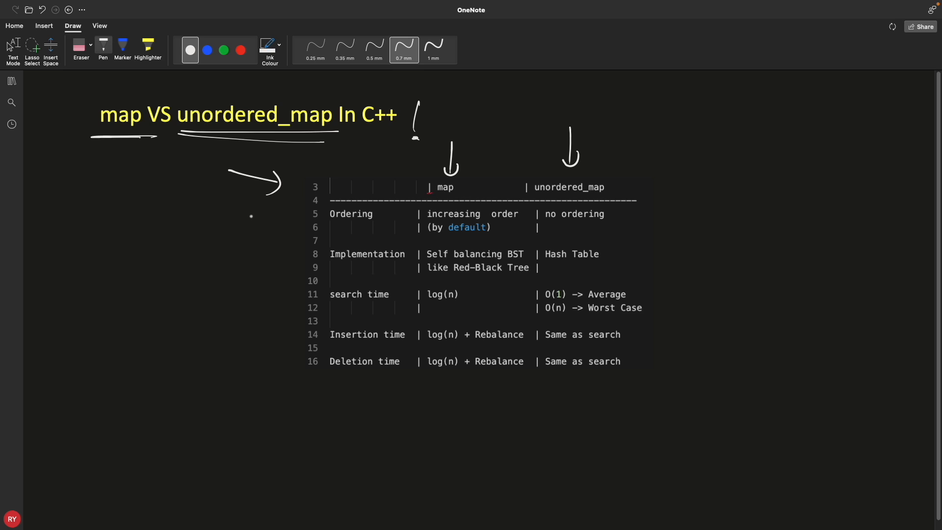
drag(246, 216, 295, 219)
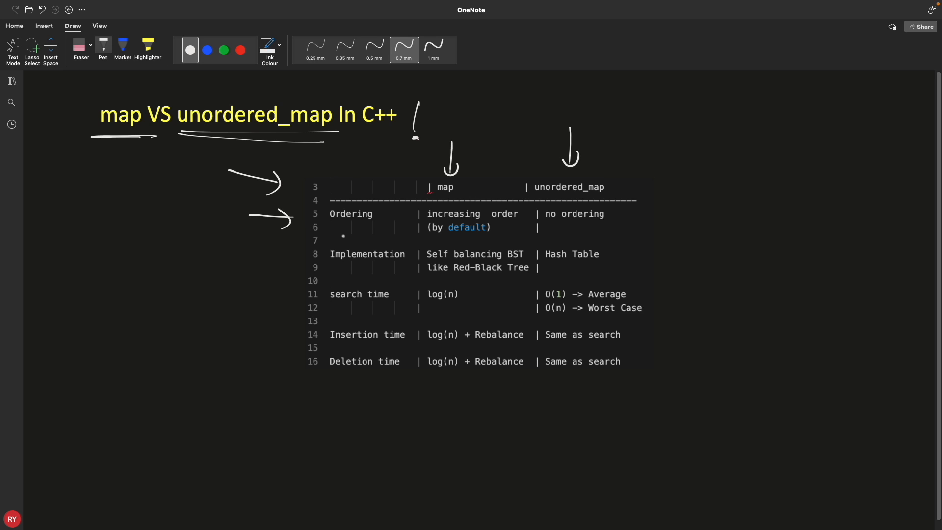
drag(326, 227, 380, 227)
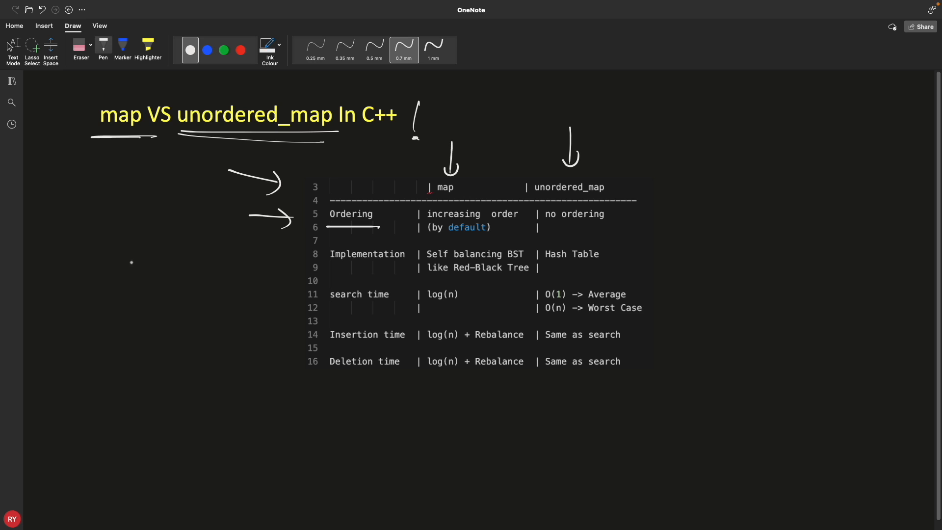
Underline Ordering and handwrite the examples 1 → One and 2 → Two beside the table
drag(124, 267, 201, 267)
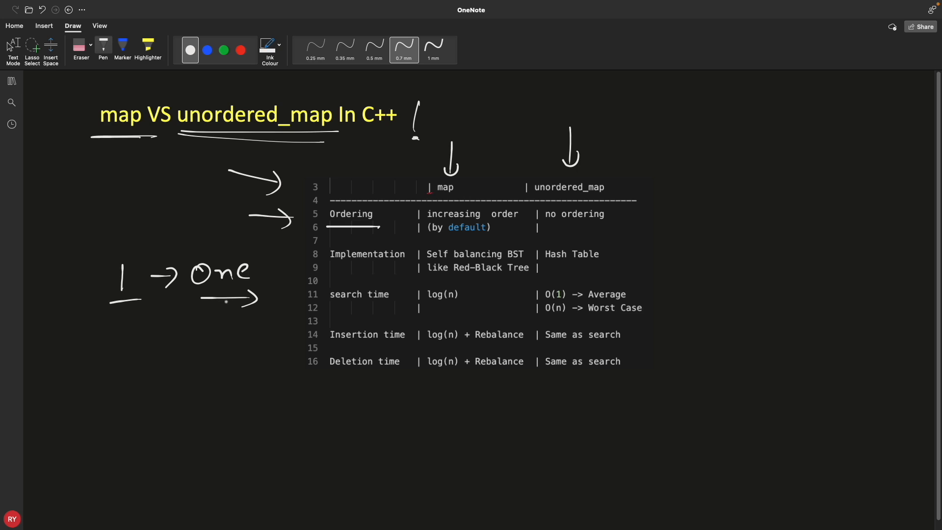
drag(111, 328, 123, 349)
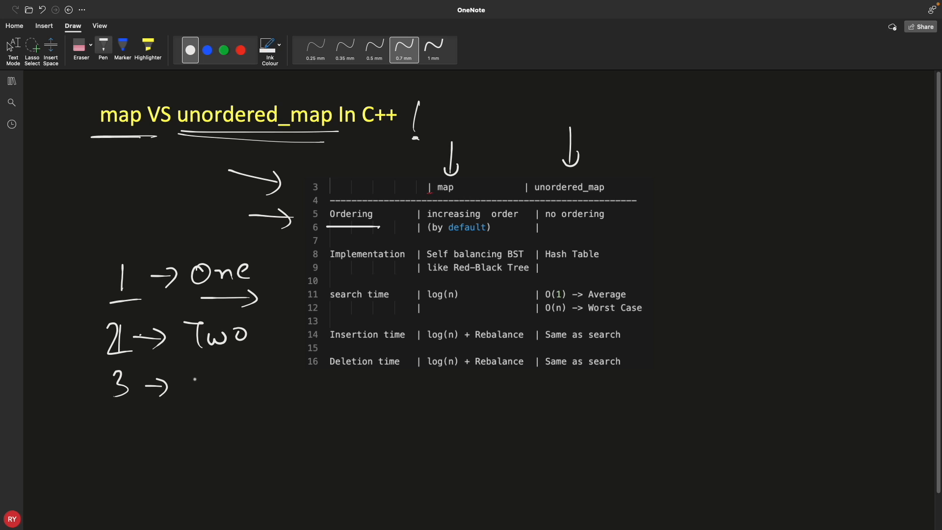
drag(190, 382, 279, 384)
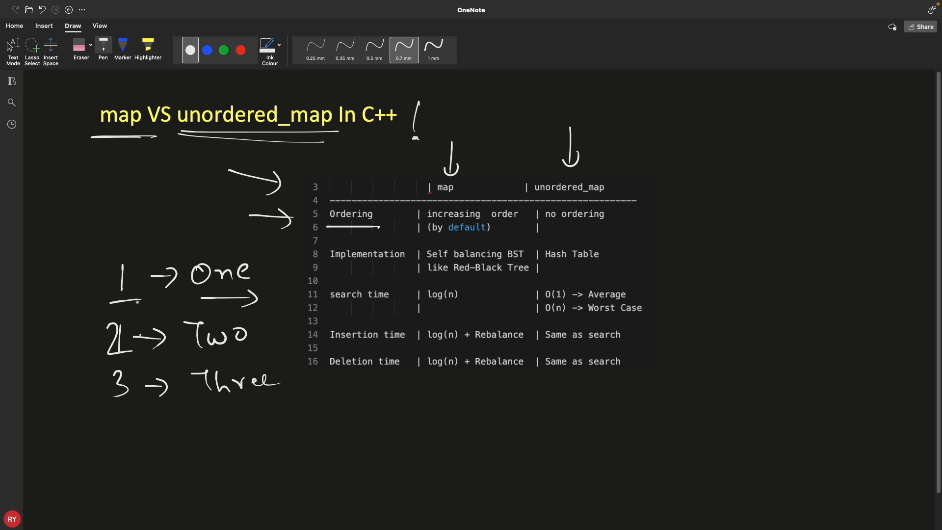
Add 3 → Three and label the key and value columns K and V with arrows
drag(116, 213, 117, 255)
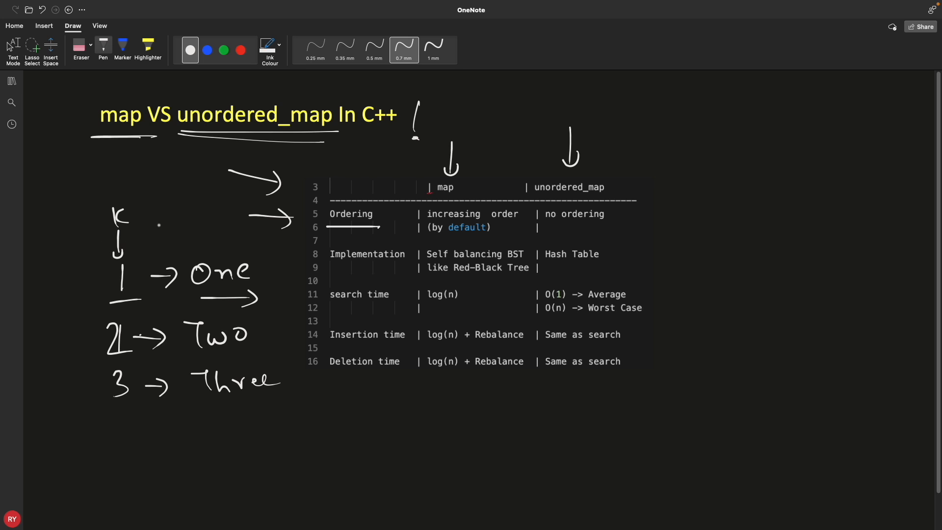
drag(203, 204, 218, 238)
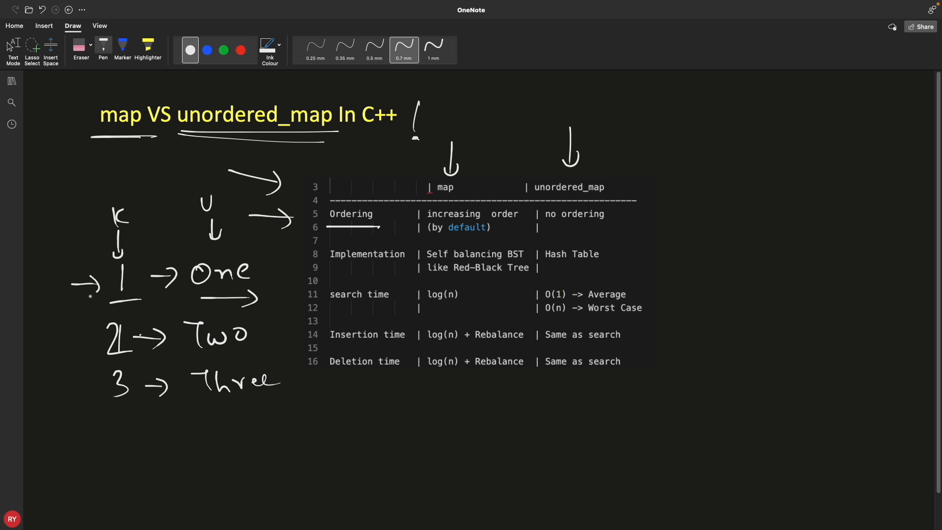
drag(70, 348, 97, 348)
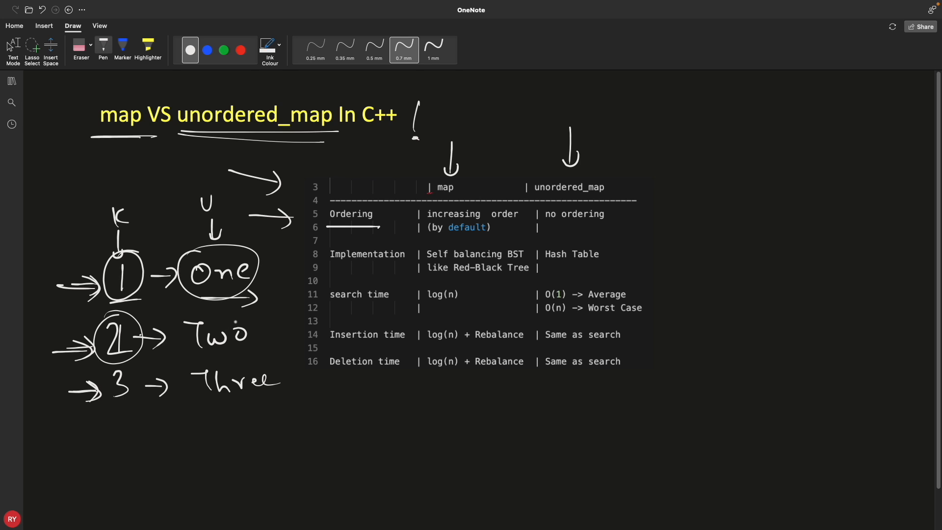
Circle the example keys and values One, 2, Two, 3, Three and underline 'default' in the table
drag(193, 312, 246, 360)
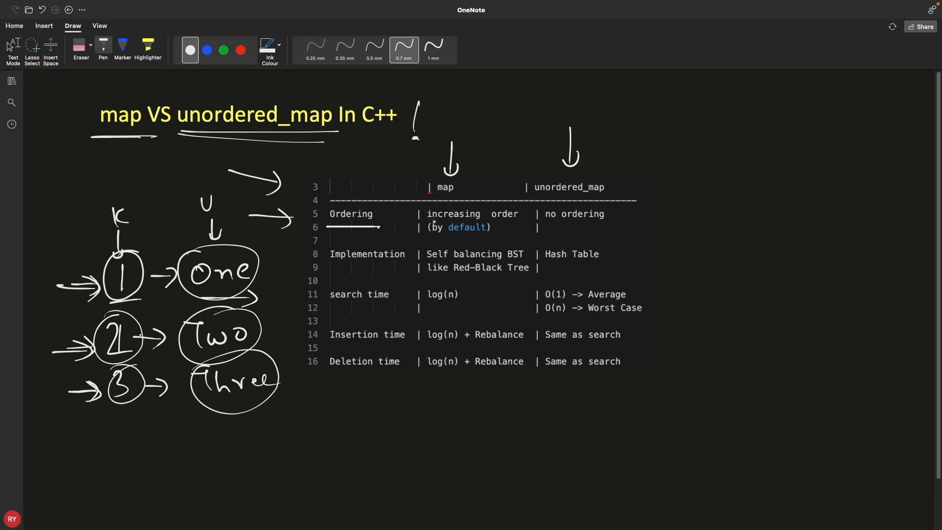
drag(432, 238, 489, 239)
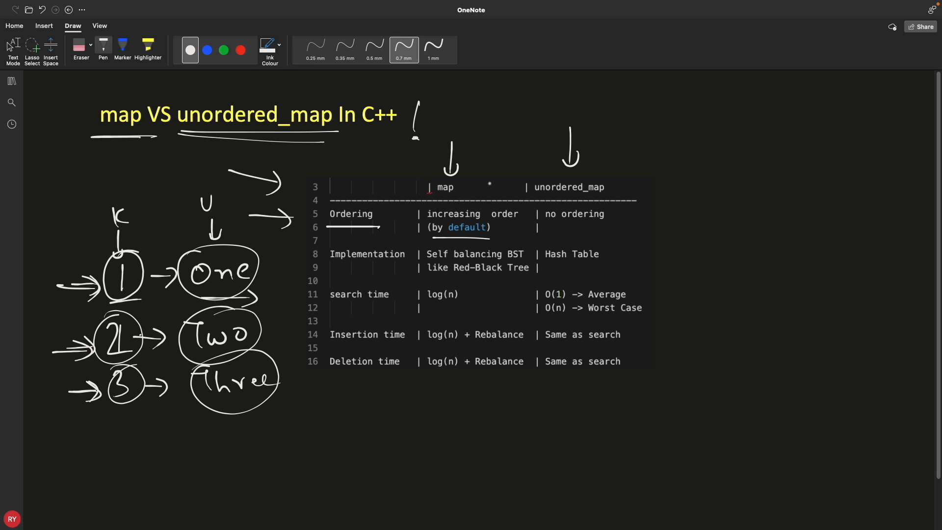
drag(430, 241, 495, 241)
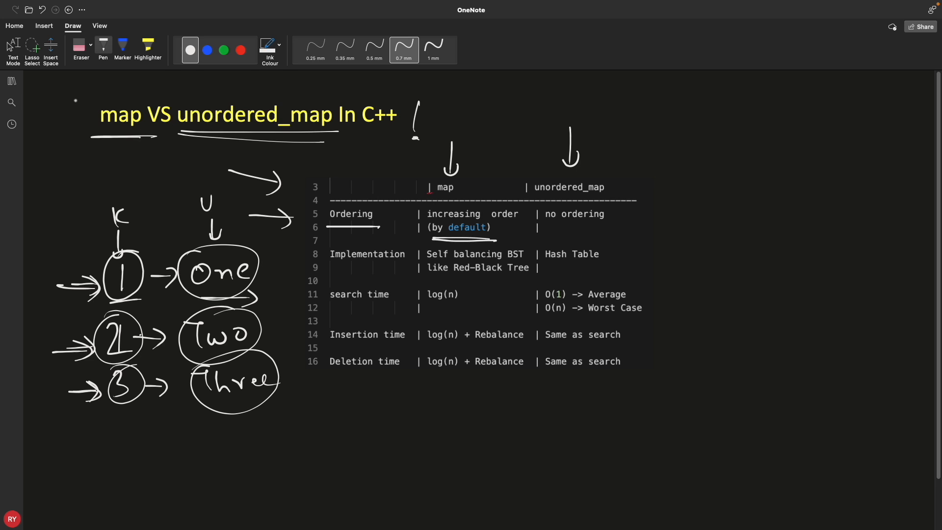
Draw an arrow pointing at the title and more arrows before the numbered keys
drag(57, 99, 81, 108)
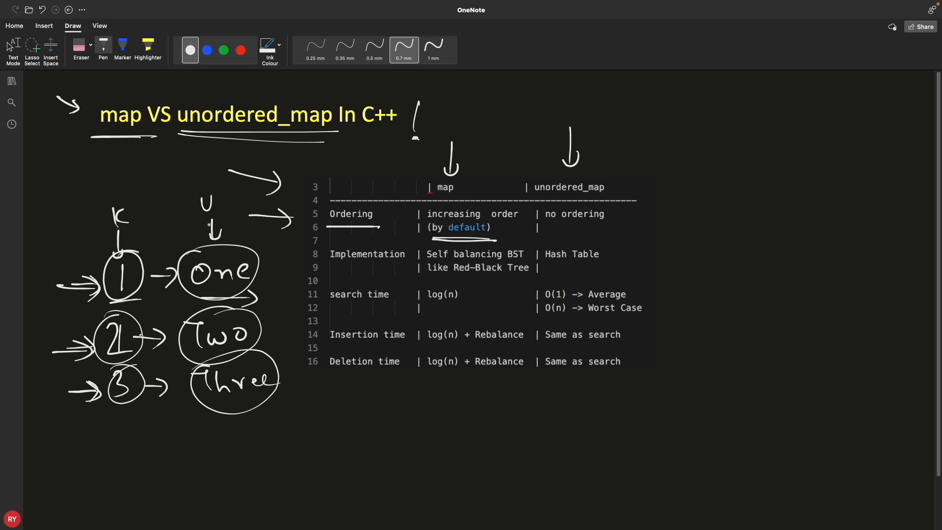
drag(550, 141, 556, 175)
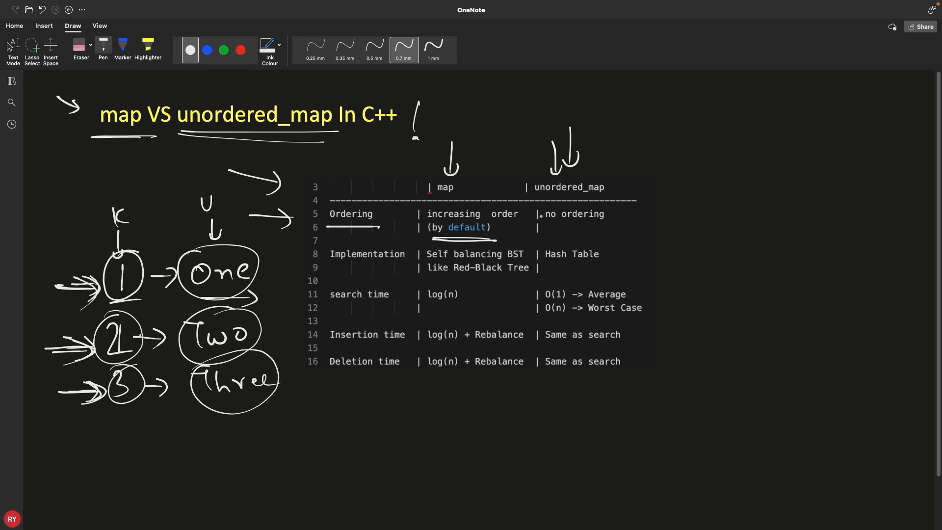
Underline 'no ordering' and add extra arrows above unordered_map and near the K label
drag(544, 223, 604, 224)
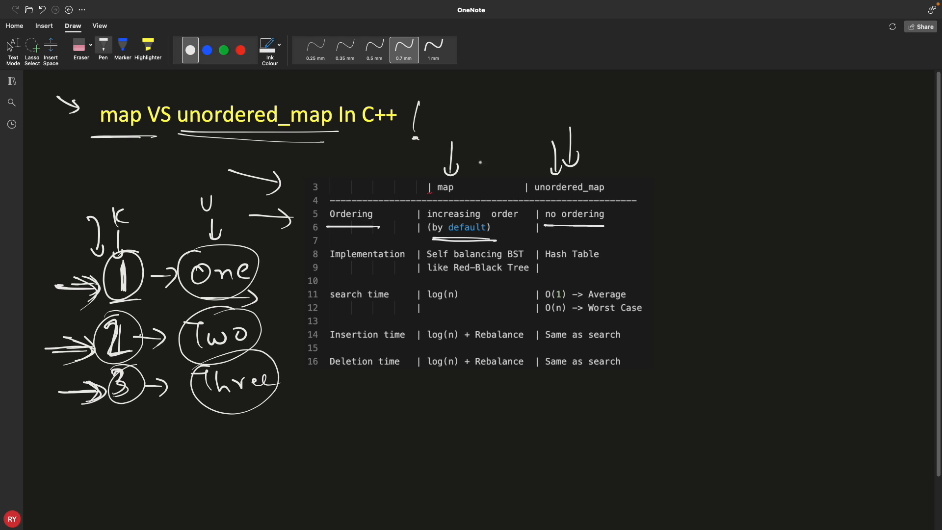
drag(608, 155, 609, 181)
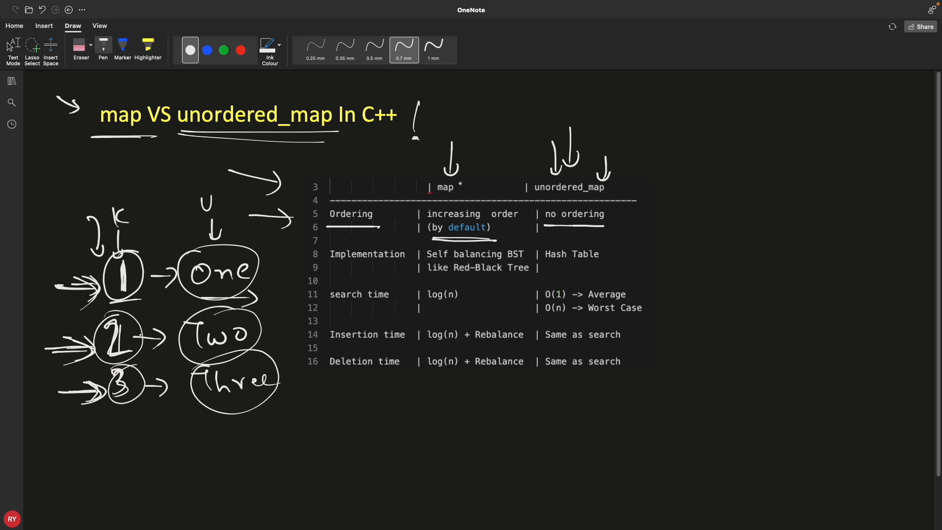
drag(462, 181, 487, 156)
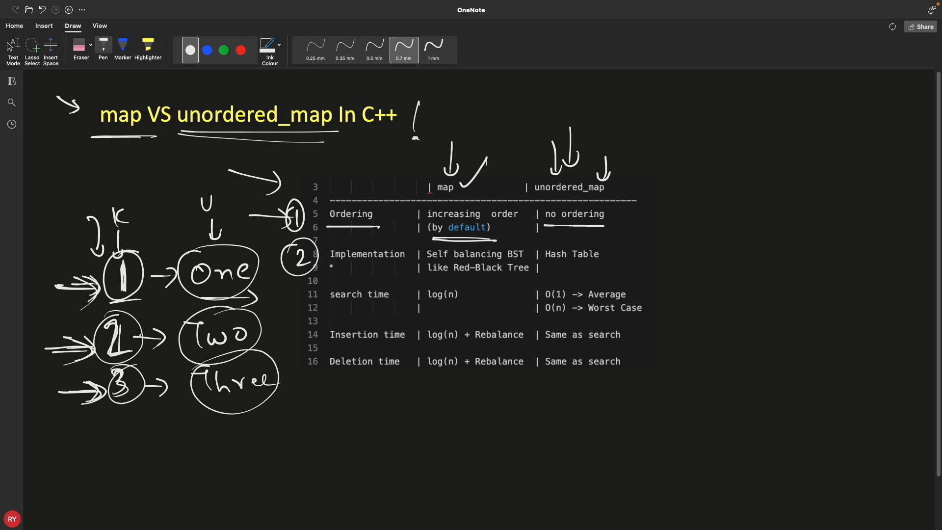
Tick map, number the rows 1 and 2, and underline map, Implementation and Hash Table
drag(330, 266, 401, 265)
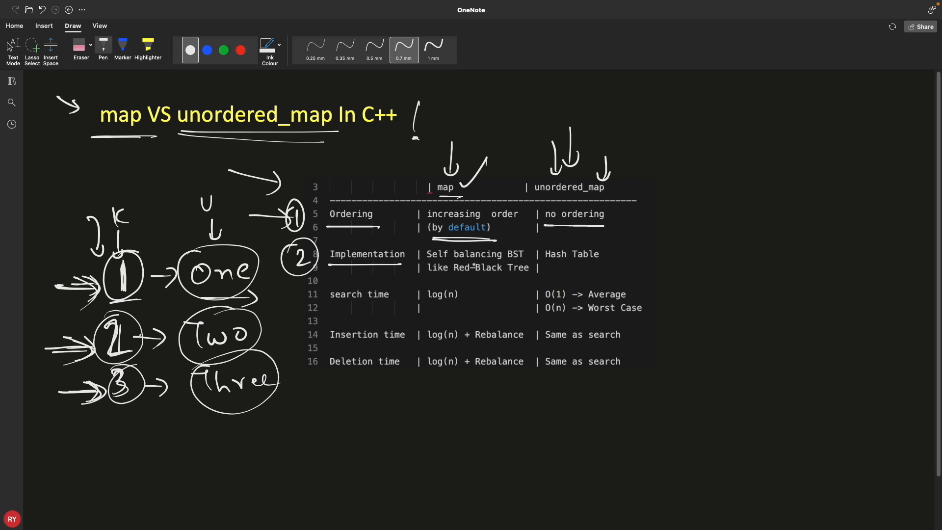
drag(448, 276, 514, 280)
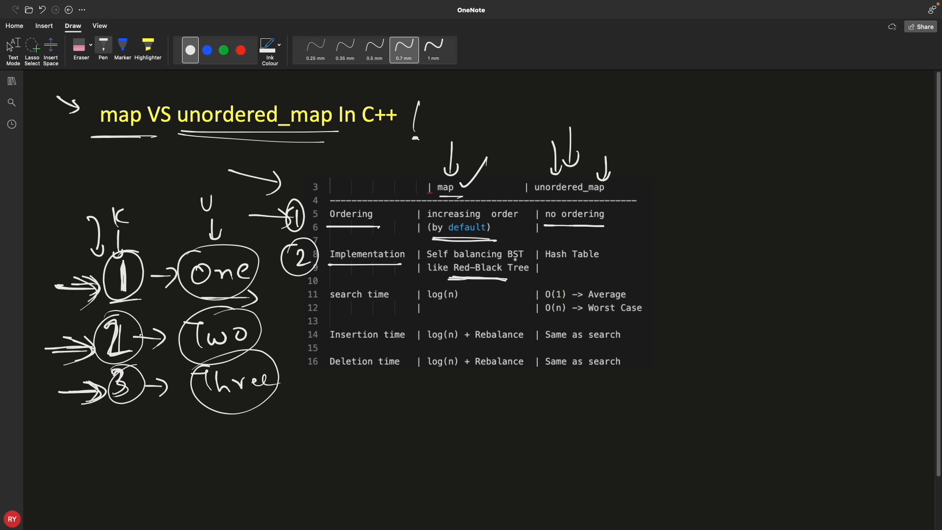
click(547, 266)
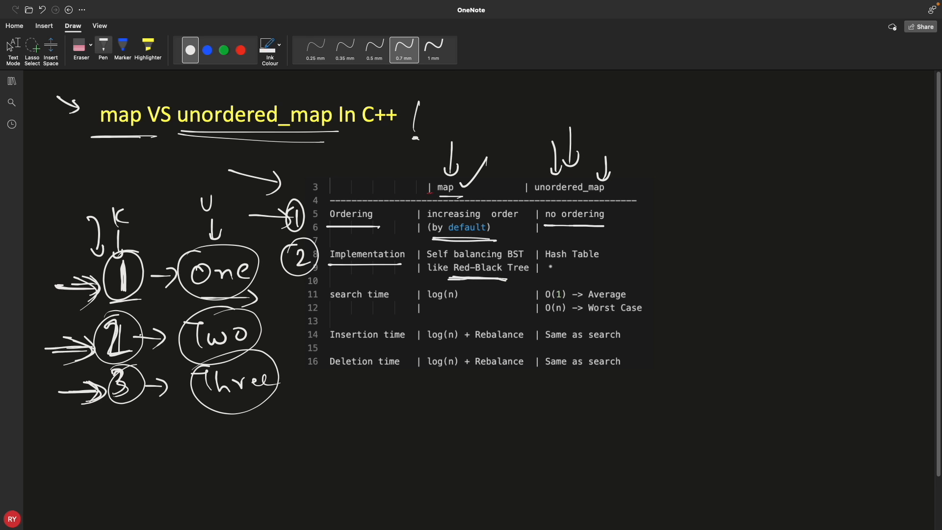
drag(544, 267, 609, 271)
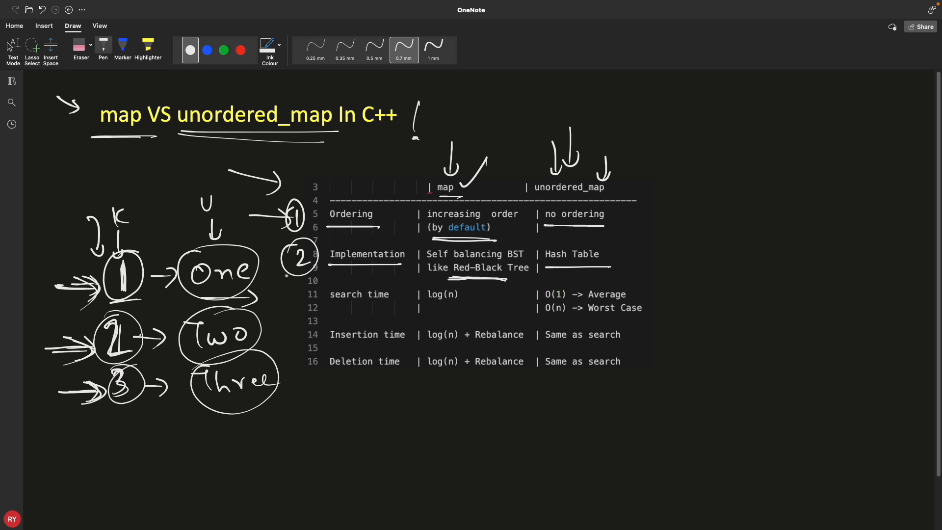
Mark the search time row with a circled 3, underline log(n) and circle the 1 in O(1)
drag(294, 294, 300, 306)
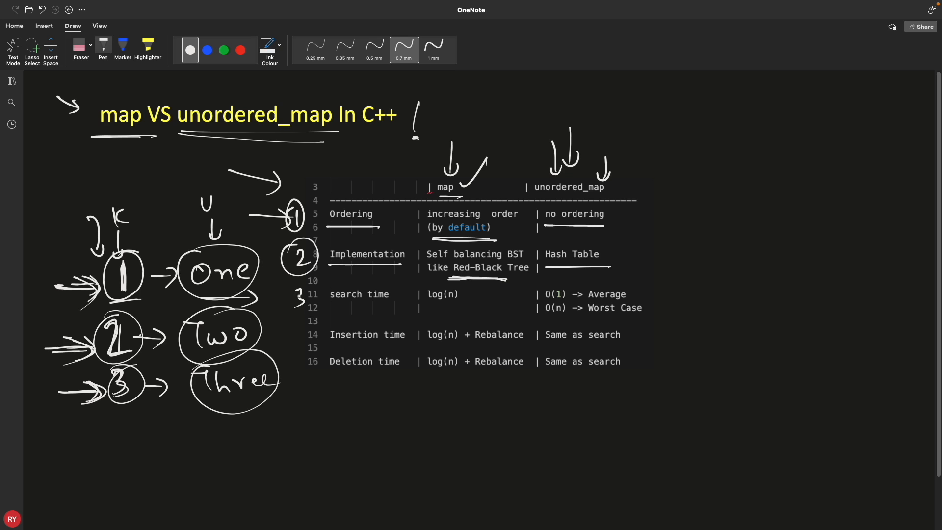
drag(283, 289, 312, 310)
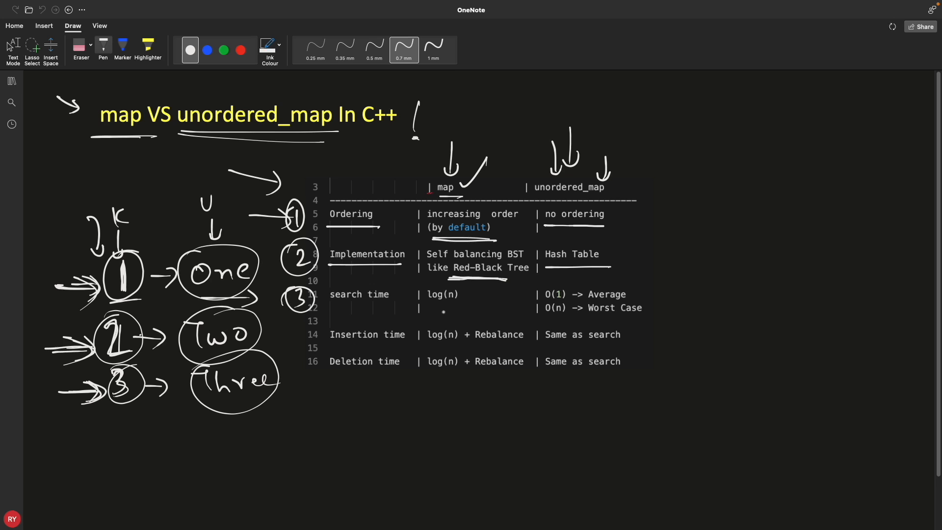
drag(425, 308, 462, 308)
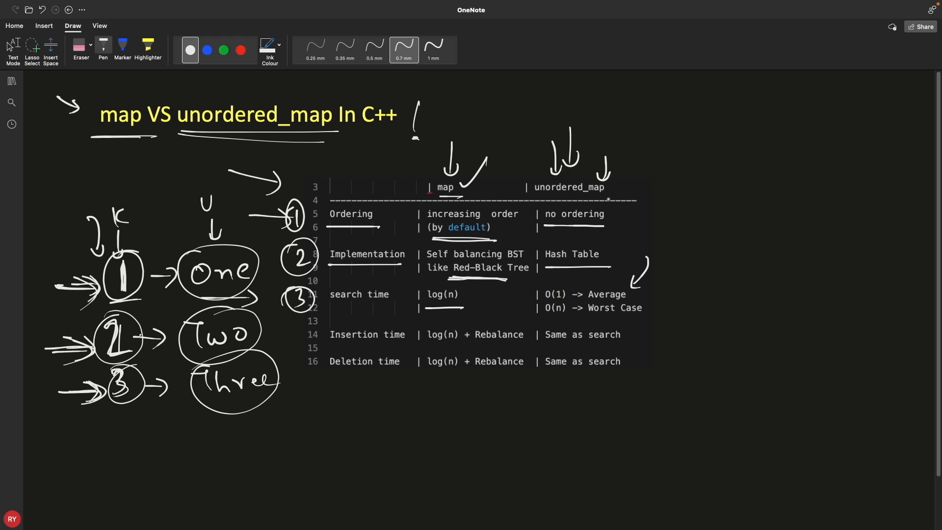
drag(534, 297, 561, 289)
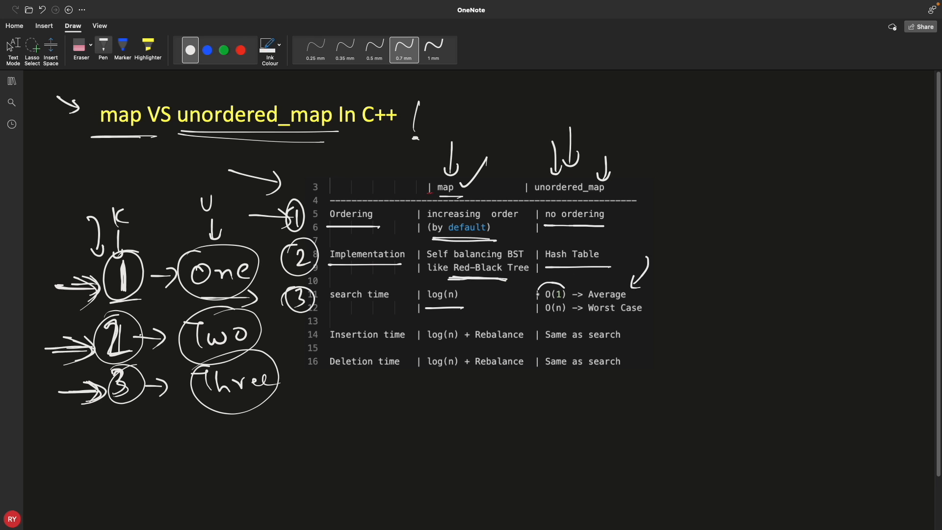
drag(539, 294, 565, 294)
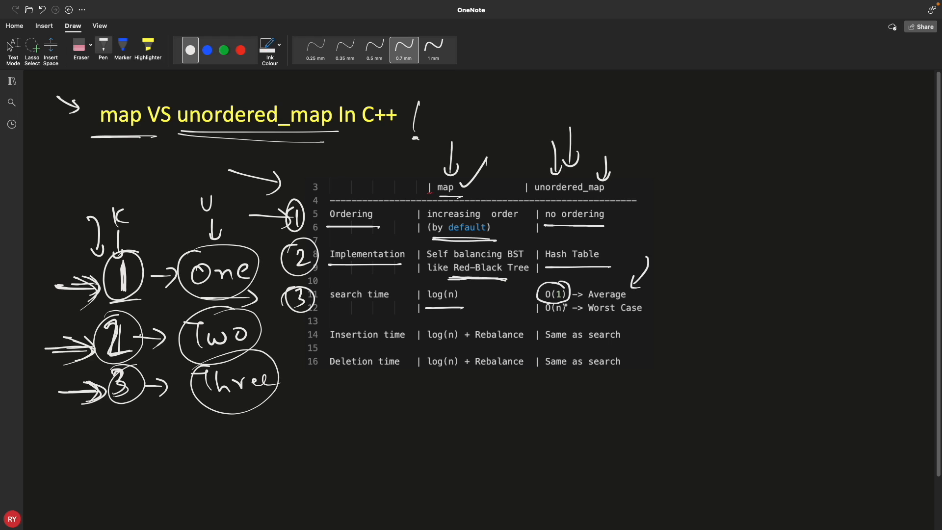
Underline O(n), tick Average, Worst Case and both column headers, and re-underline Red-Black Tree
drag(628, 298, 673, 267)
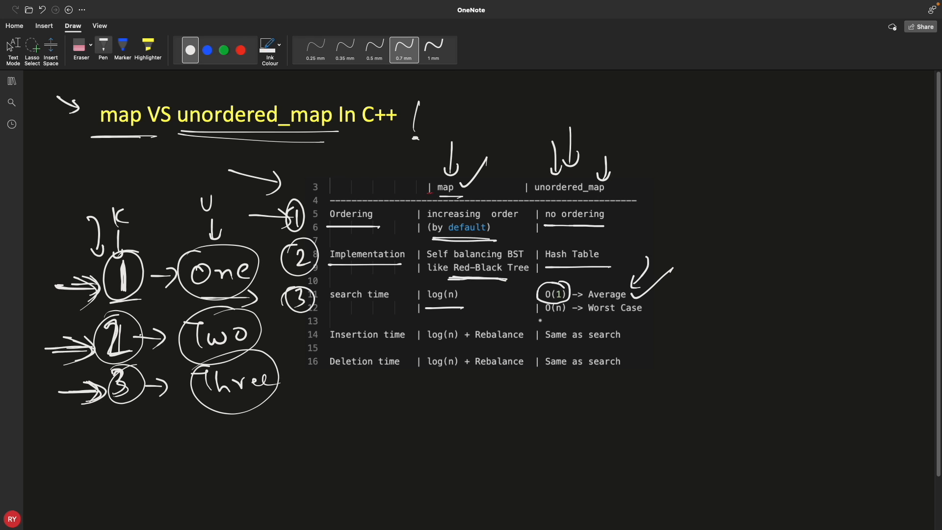
drag(541, 320, 569, 317)
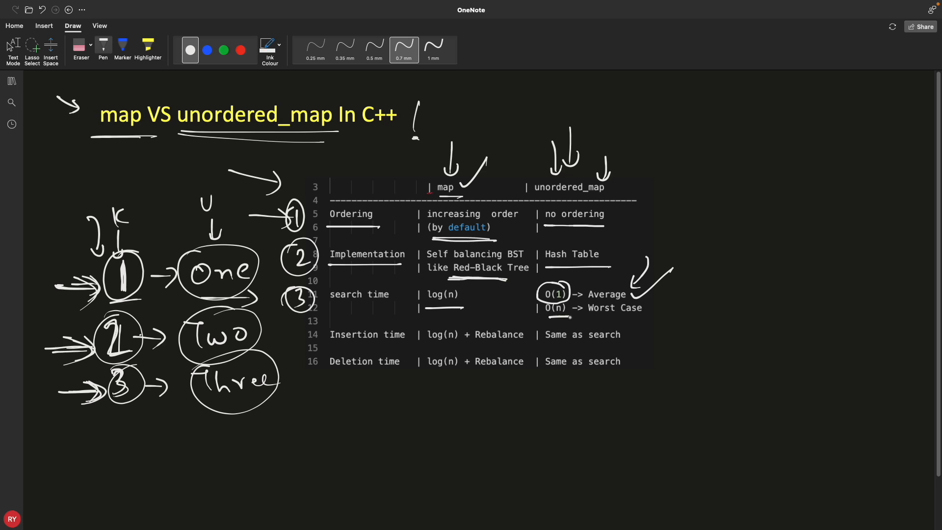
drag(646, 306, 697, 282)
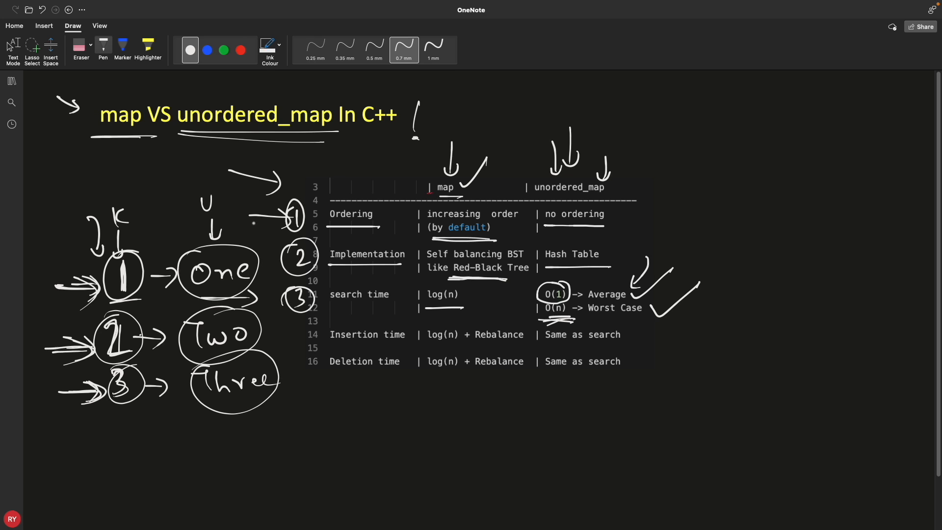
drag(586, 148, 638, 111)
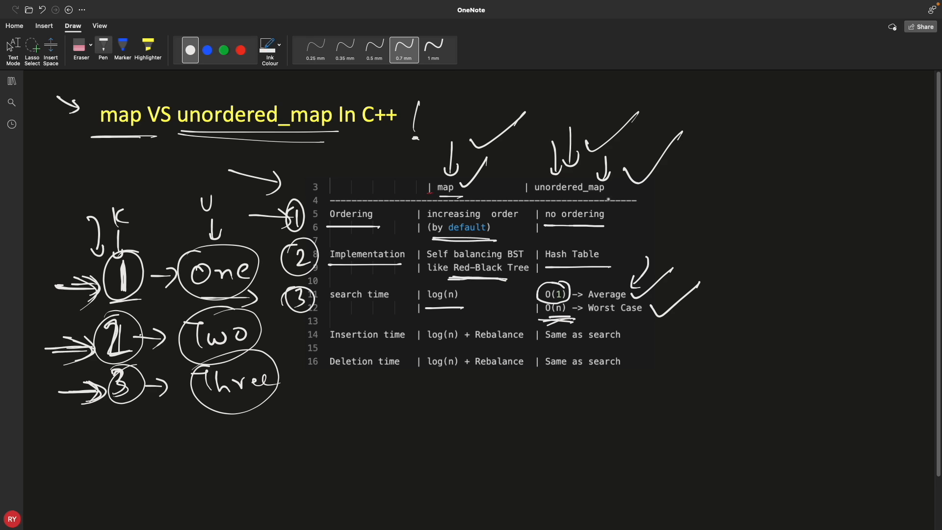
drag(478, 193, 521, 153)
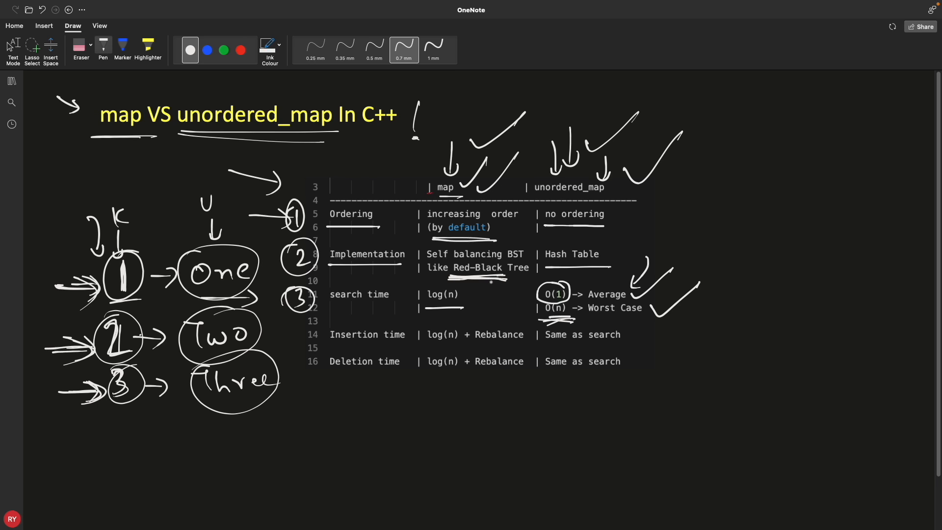
Sketch a small tree right of the table and number the Insertion time row with a circled 4
drag(790, 147, 812, 199)
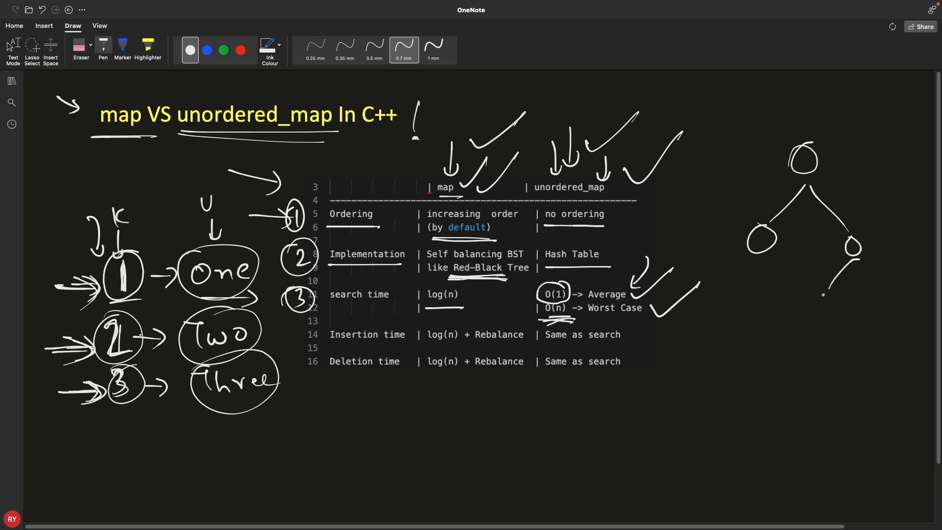
drag(823, 300, 878, 336)
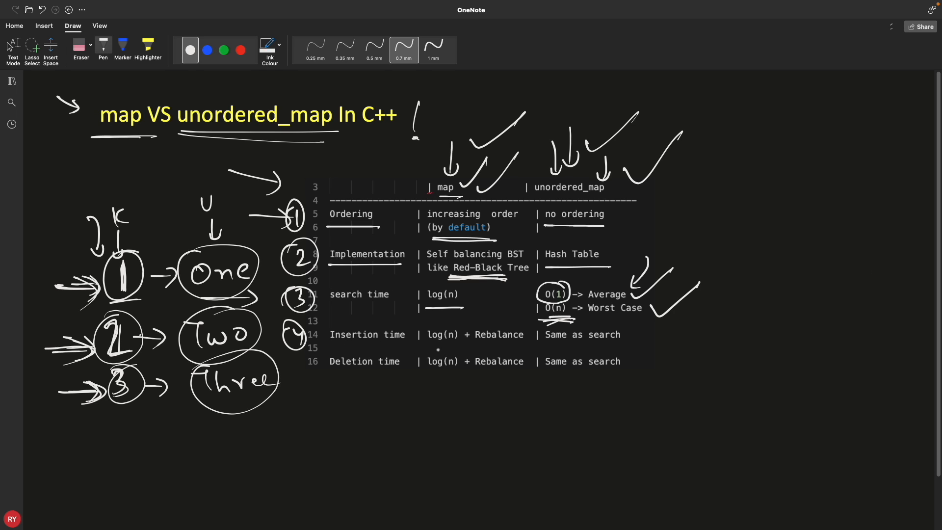
Draw a tree of node circles with a vertical line and underline 'log(n) + Rebalance' and 'Same as search'
drag(424, 347, 462, 347)
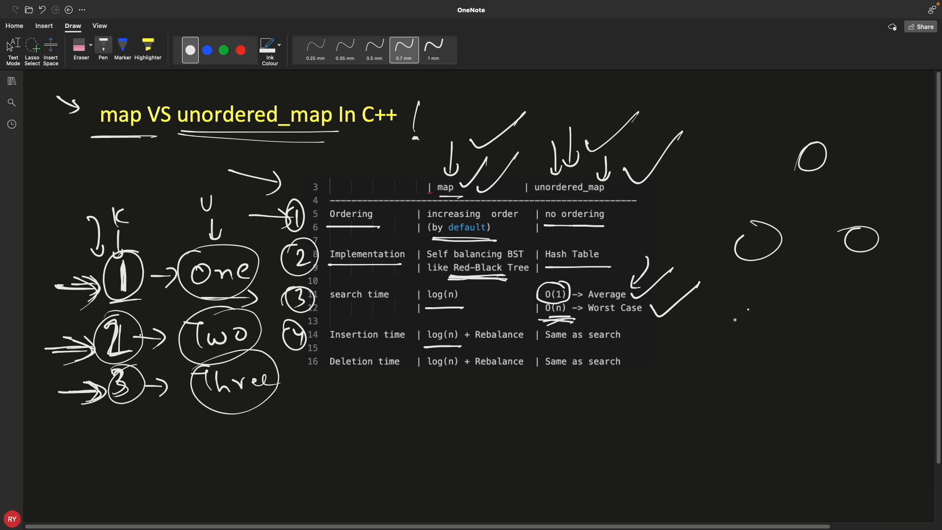
drag(734, 312, 889, 403)
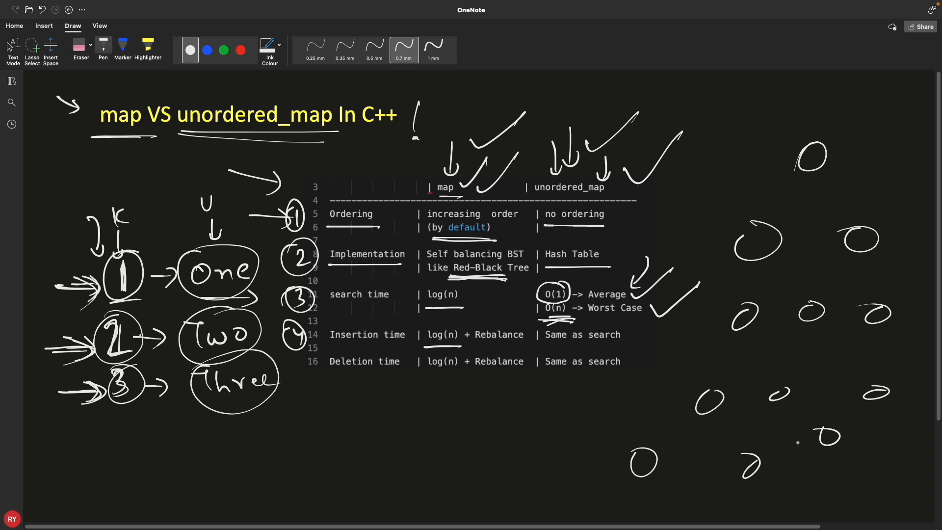
drag(475, 348, 526, 346)
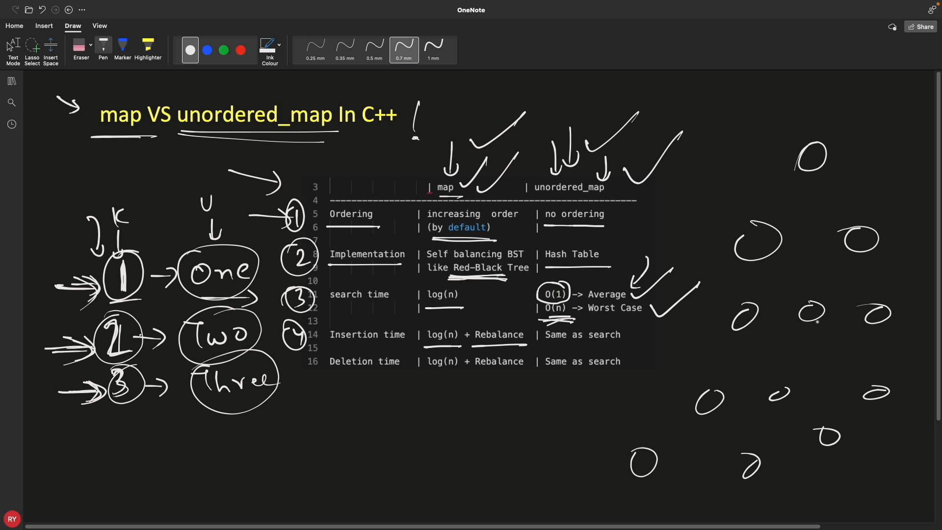
drag(896, 278, 883, 439)
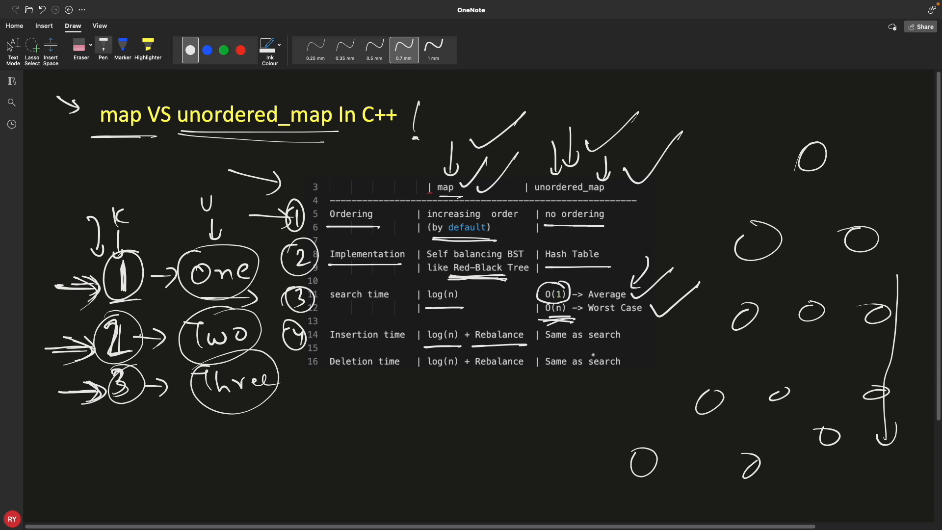
drag(544, 347, 631, 348)
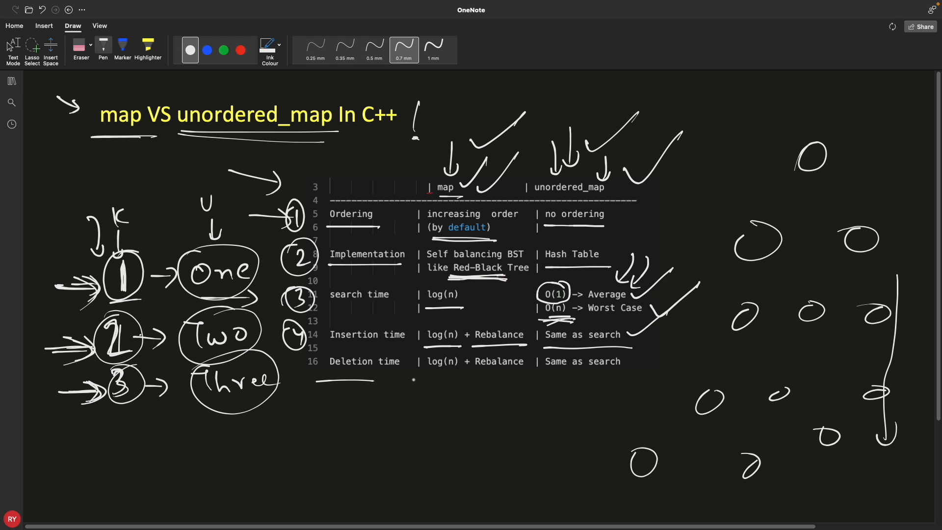
Underline the Deletion time entries, circle a tree node with arrows to its two children, and mark near Hash Table
drag(408, 379, 513, 374)
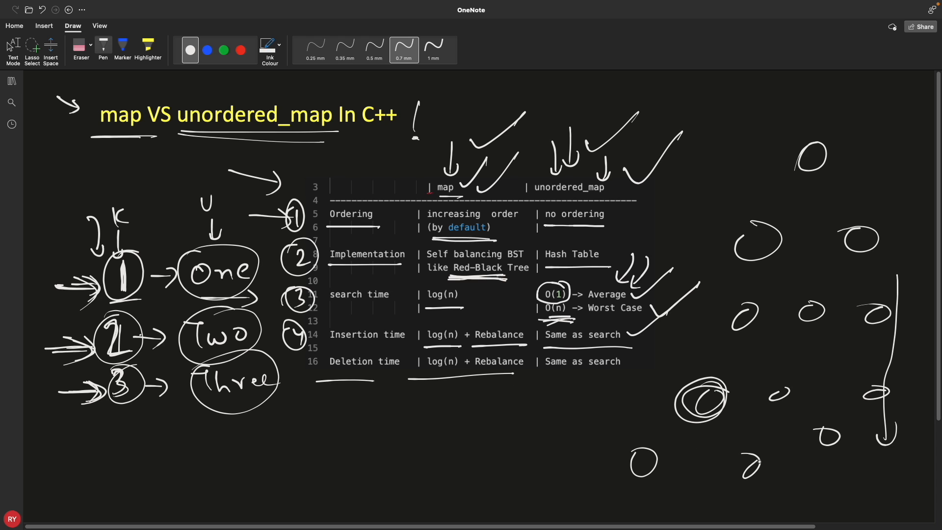
drag(661, 414, 756, 470)
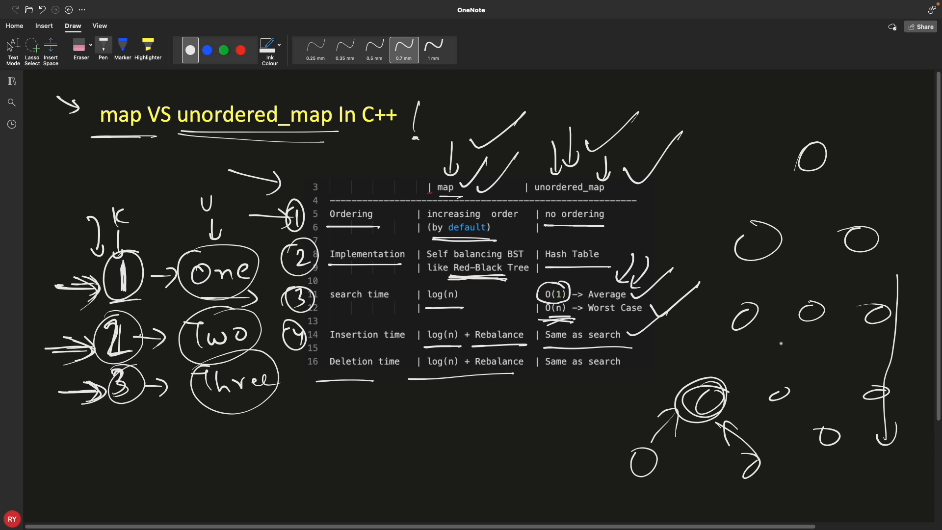
drag(548, 381, 640, 379)
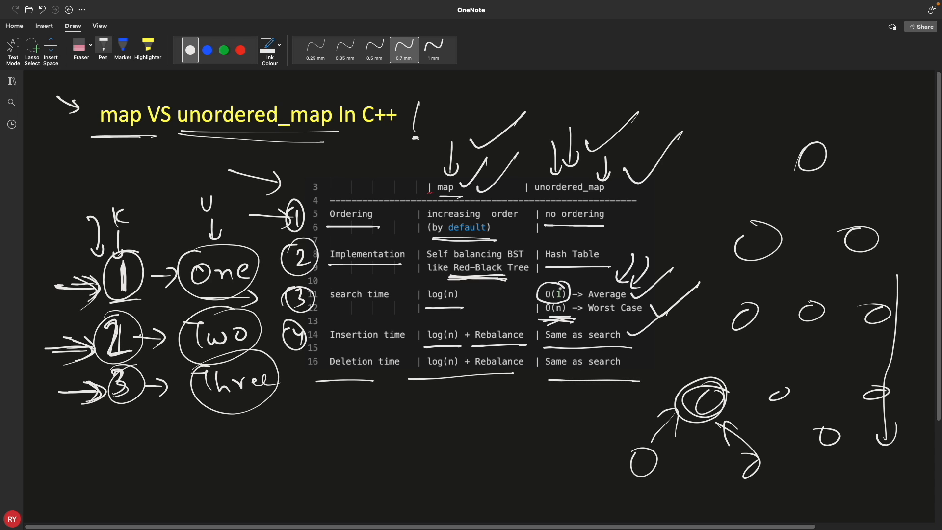
drag(523, 271, 673, 264)
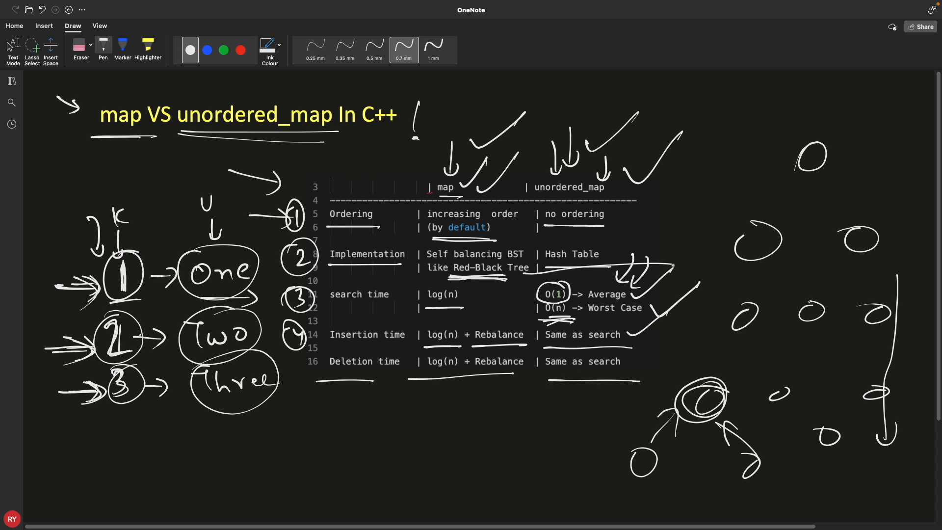